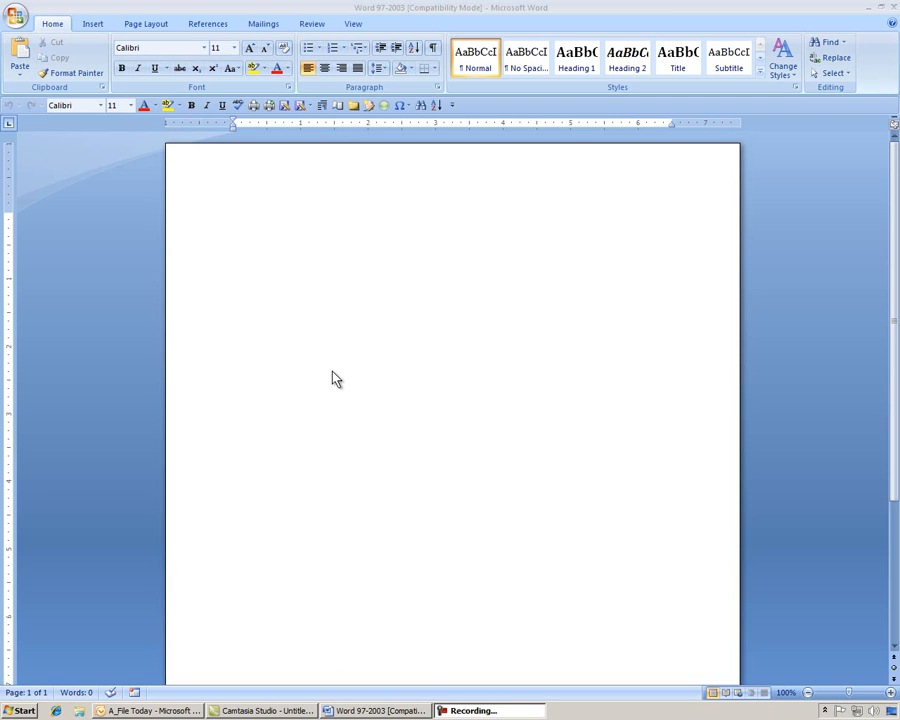
mouse_move(312, 372)
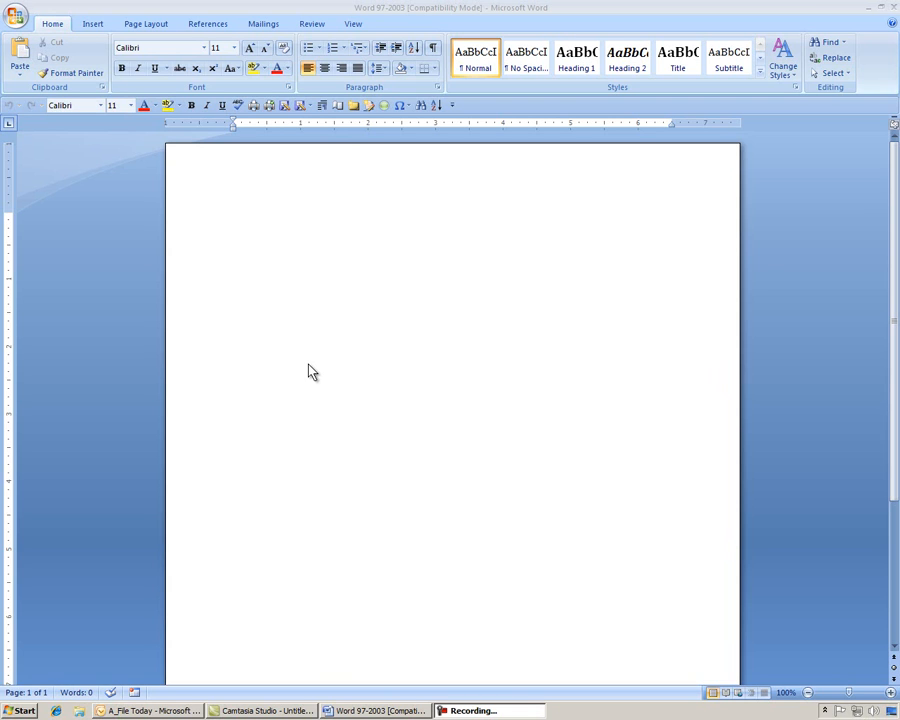
mouse_move(144, 24)
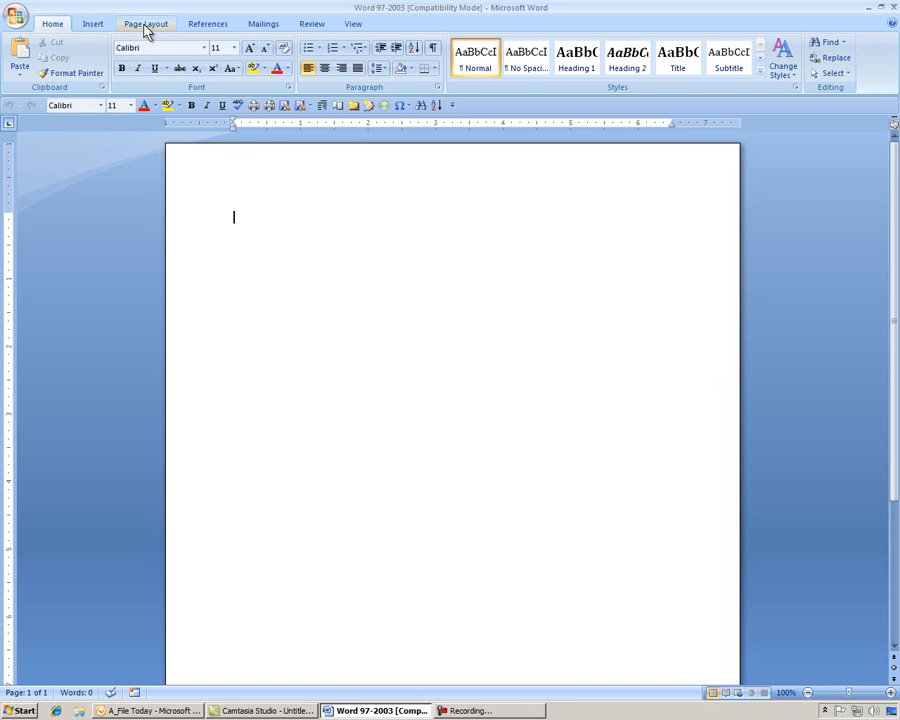
Apply the Normal margin preset: 1 inch on top, bottom, left and right.
click(144, 24)
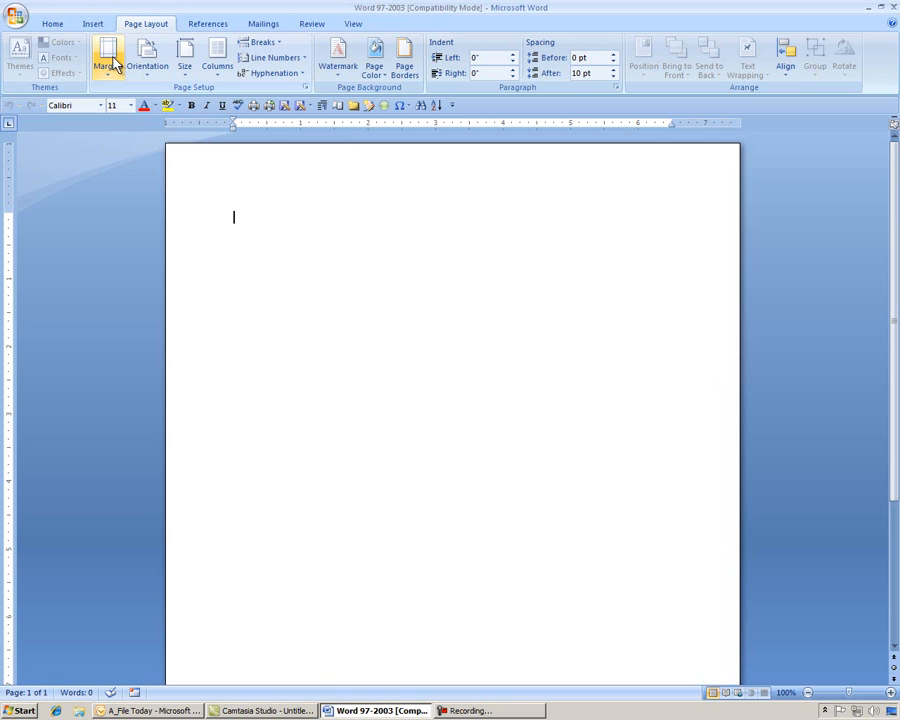
click(106, 56)
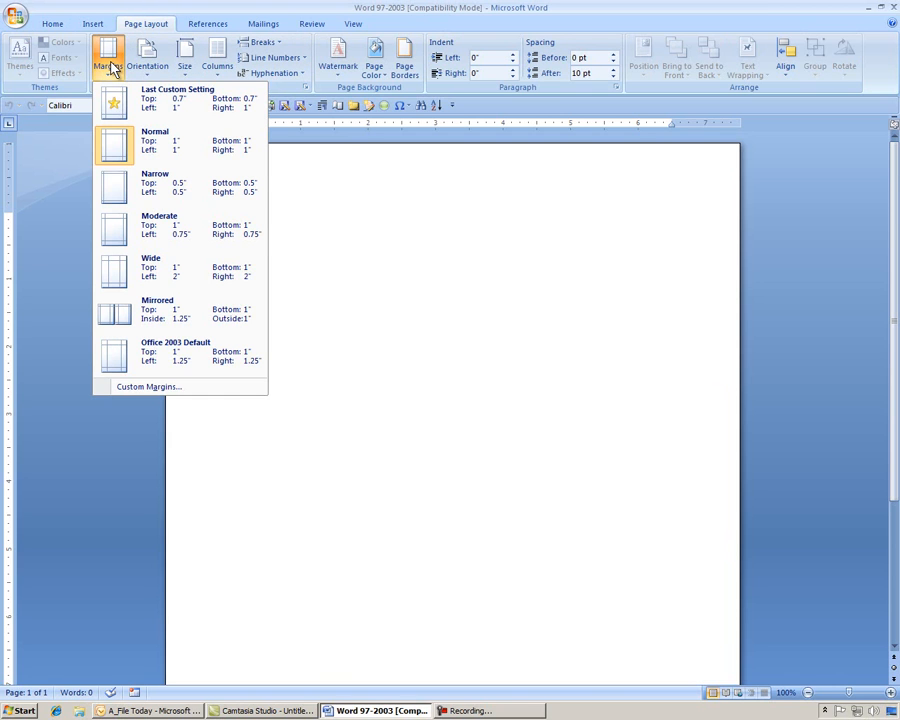
mouse_move(164, 144)
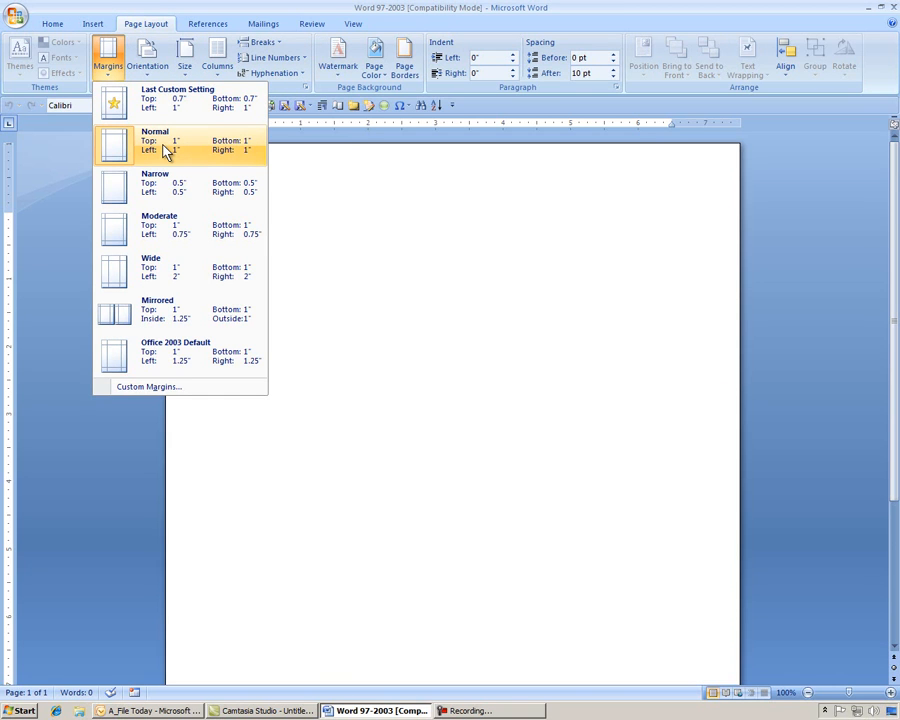
mouse_move(204, 152)
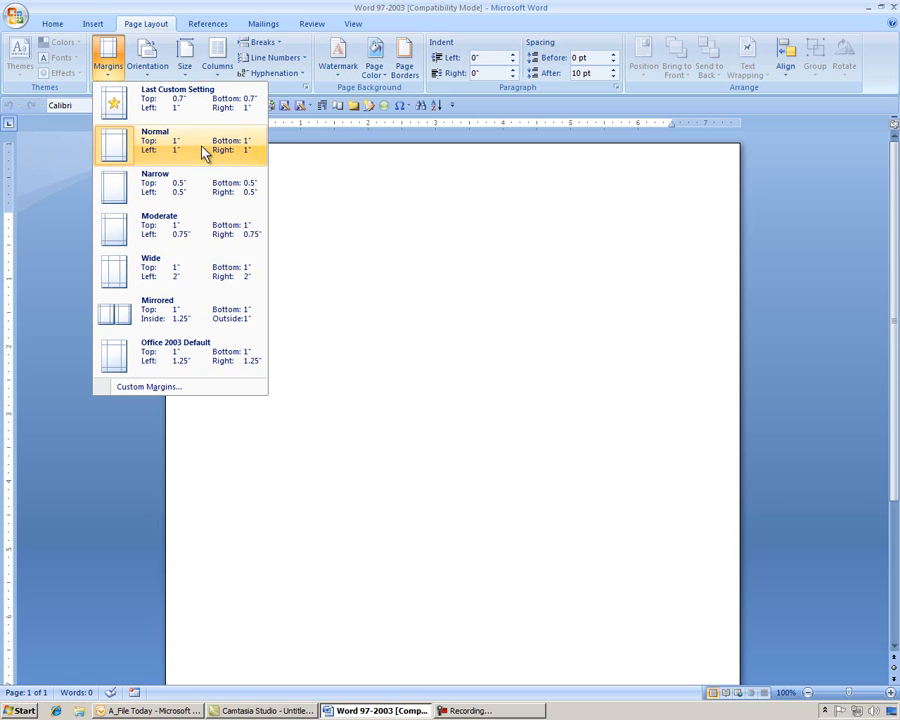
click(156, 144)
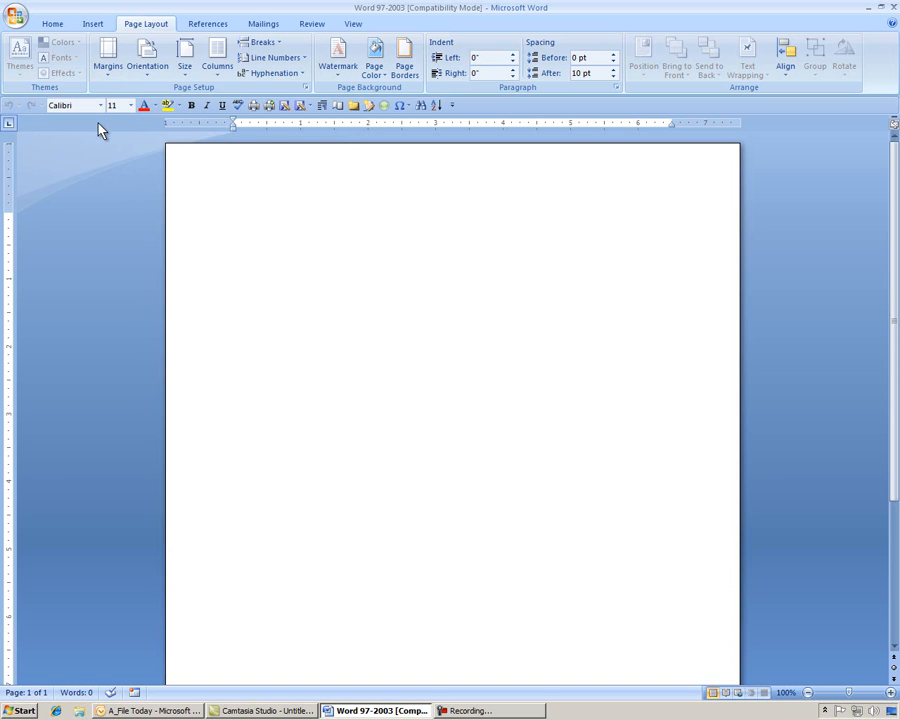
Choose Times New Roman at 12 point as the document font.
click(100, 104)
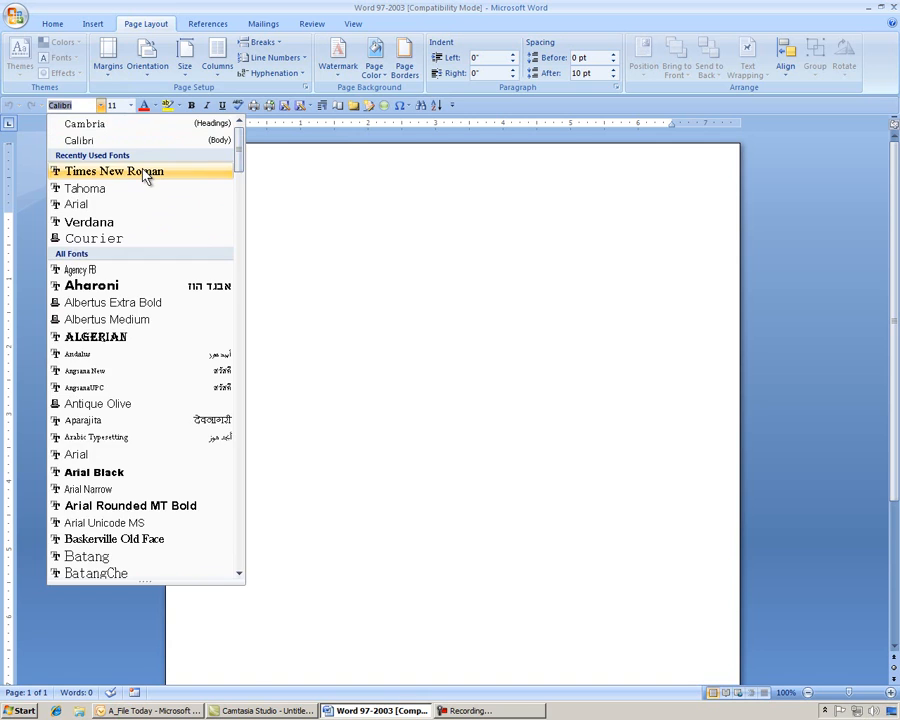
click(112, 172)
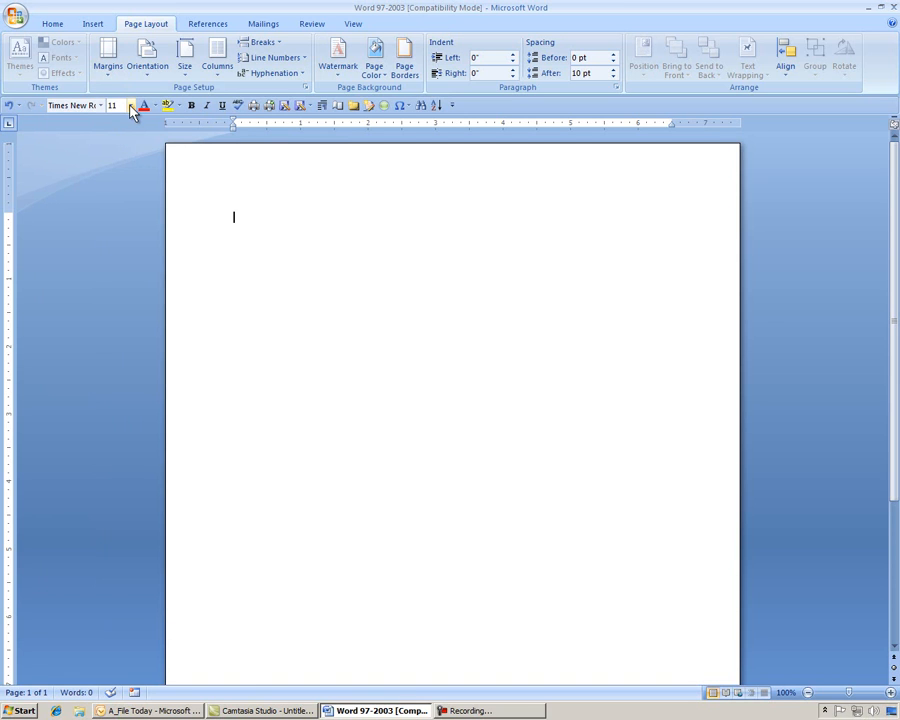
click(130, 104)
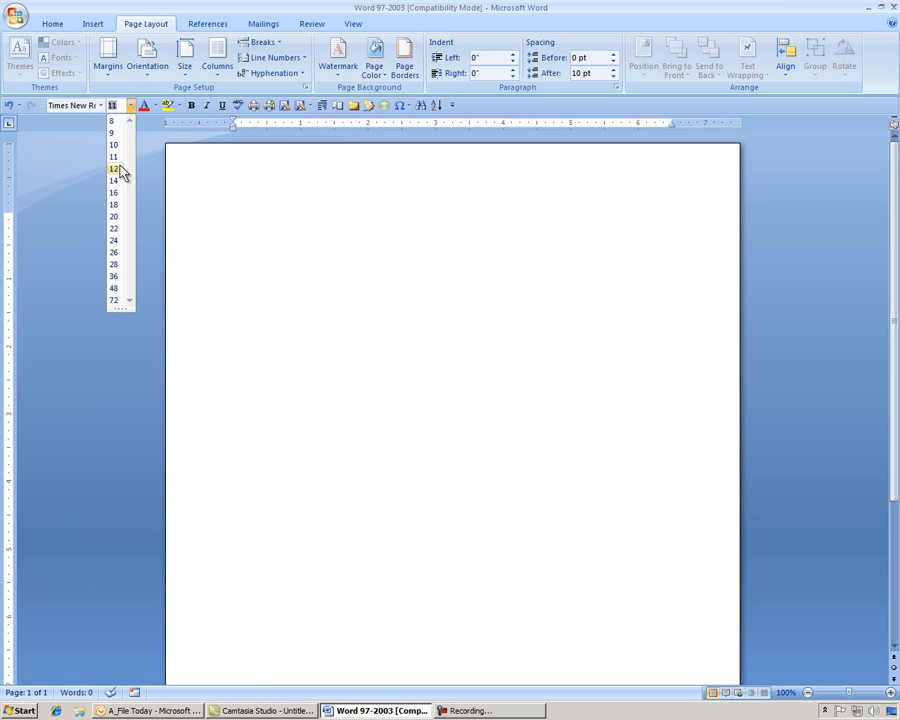
click(114, 168)
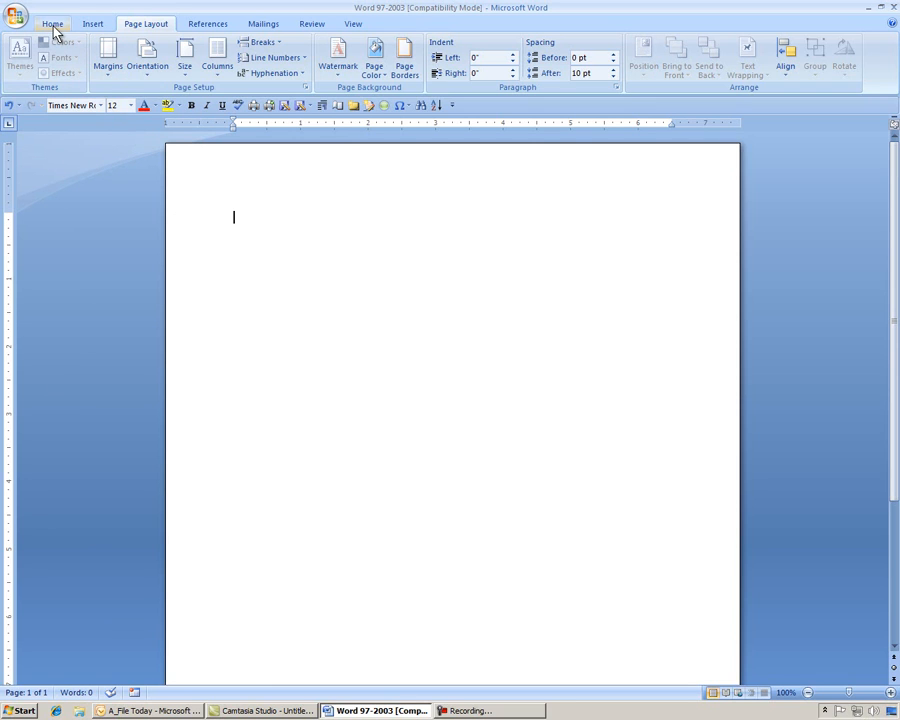
In the Paragraph dialog set Spacing After to 0 pt and Line spacing to Double.
click(52, 24)
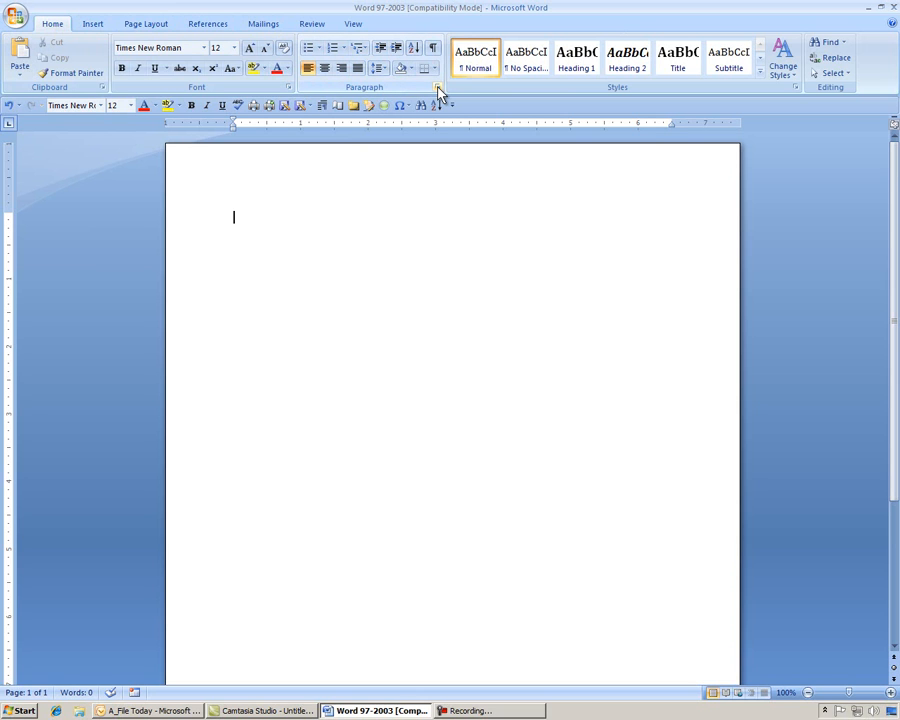
mouse_move(436, 90)
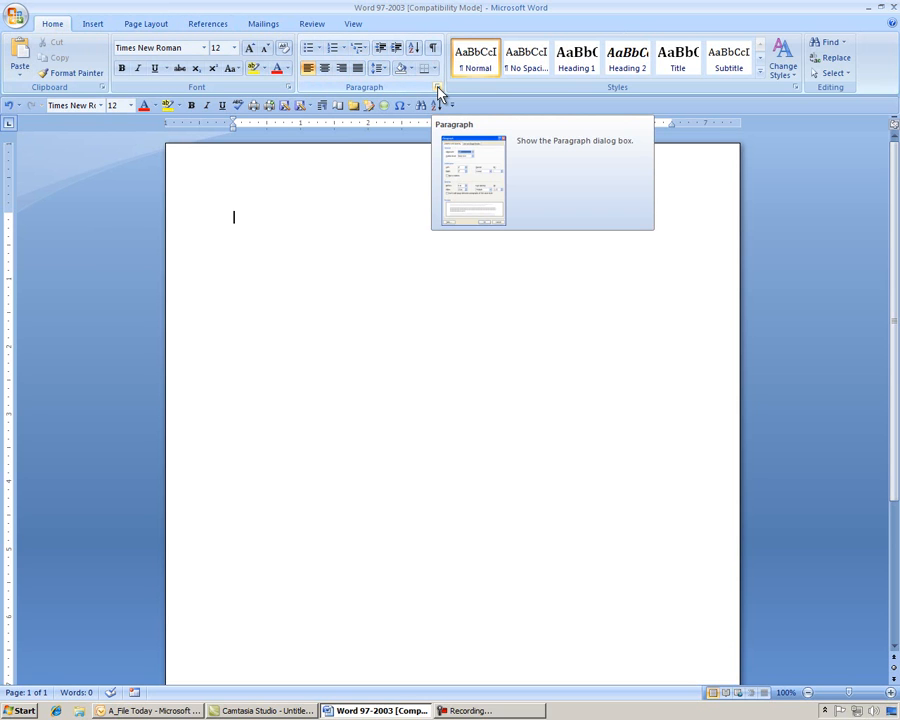
click(436, 90)
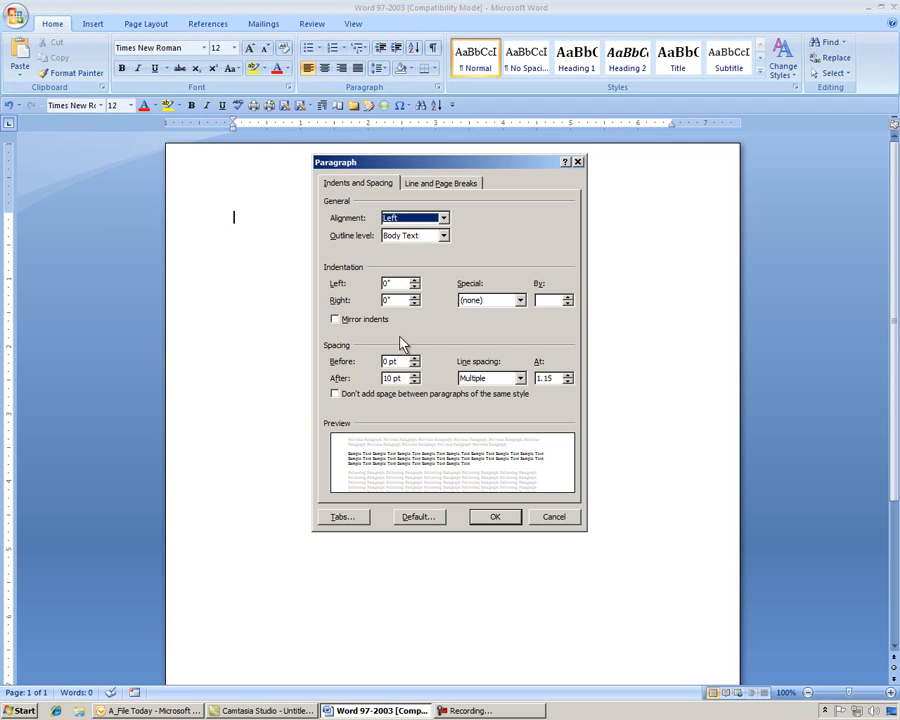
mouse_move(348, 372)
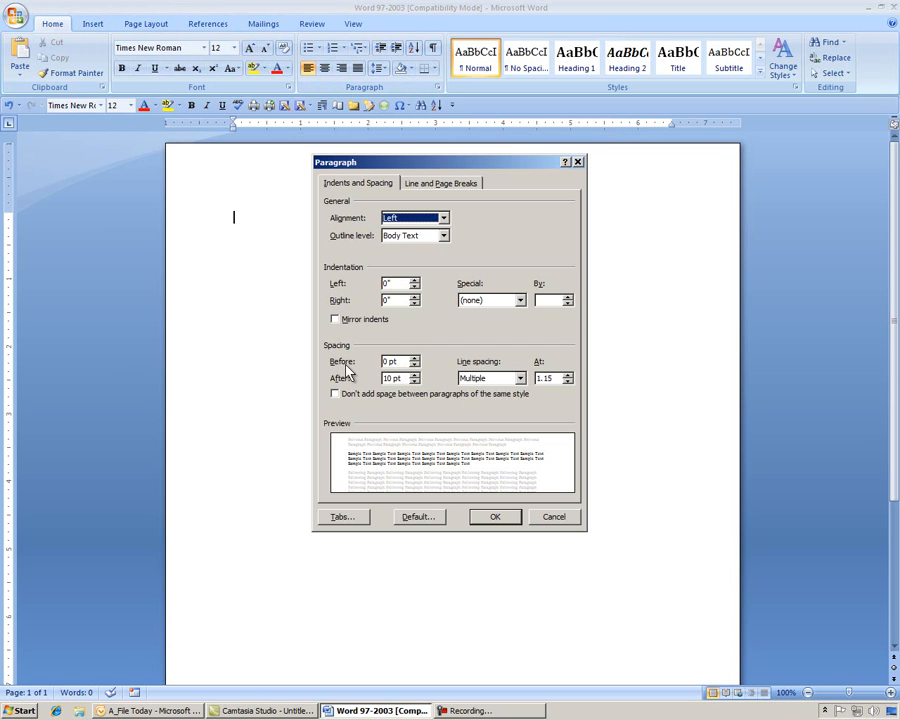
click(414, 380)
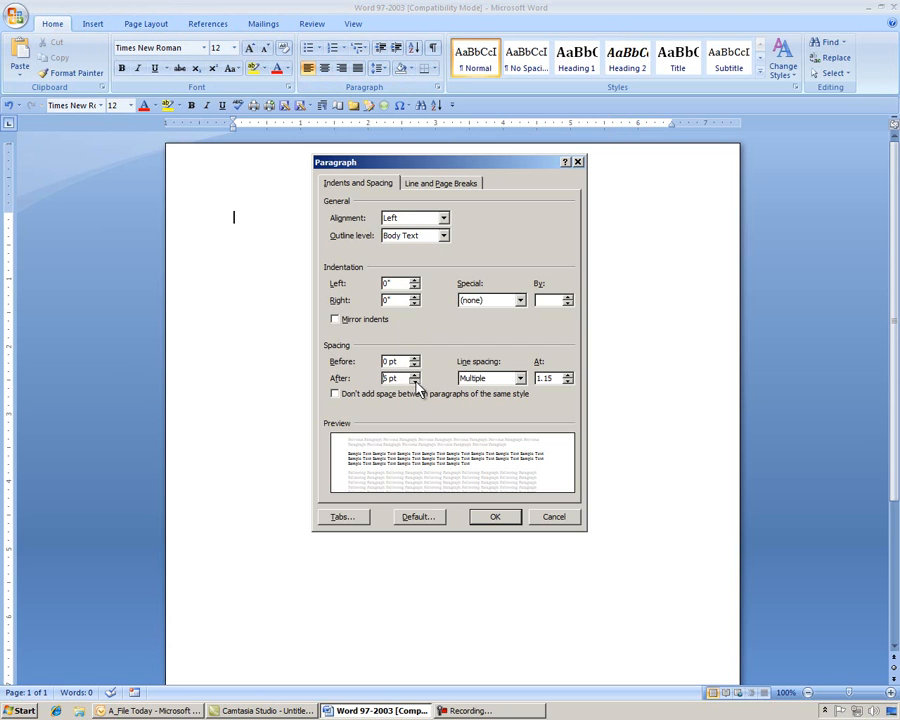
click(414, 380)
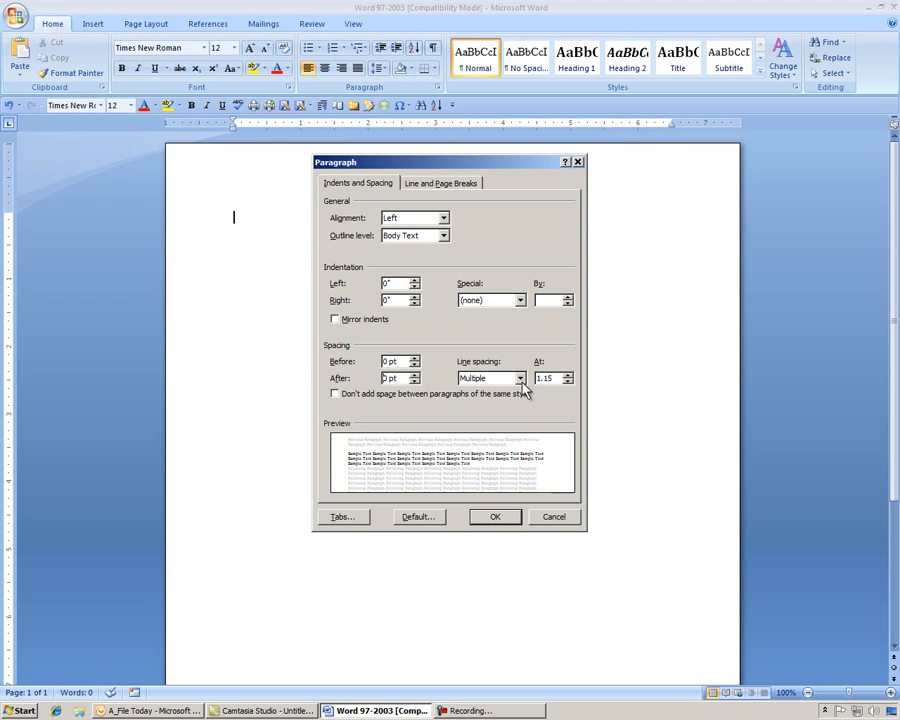
click(520, 378)
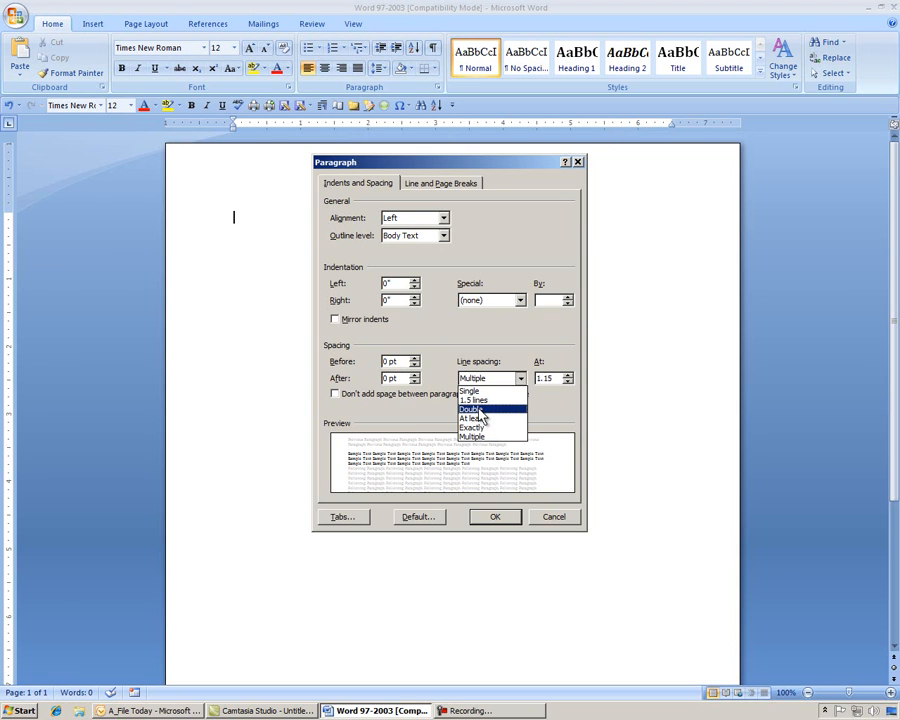
click(472, 408)
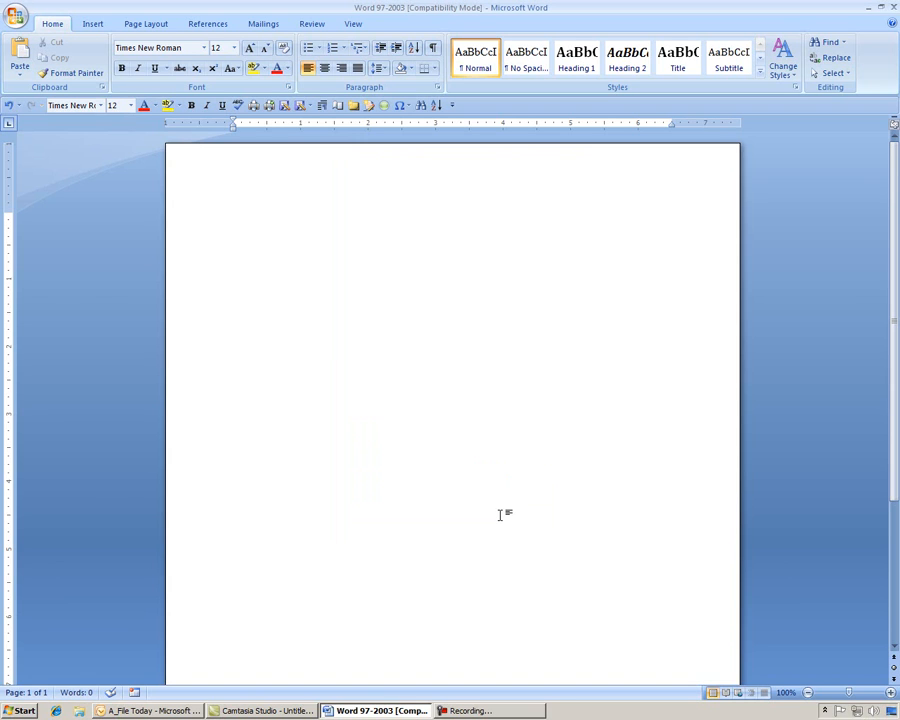
Enter the heading lines Firstname Lastname and Instructor Name.
text(Firstname Lq)
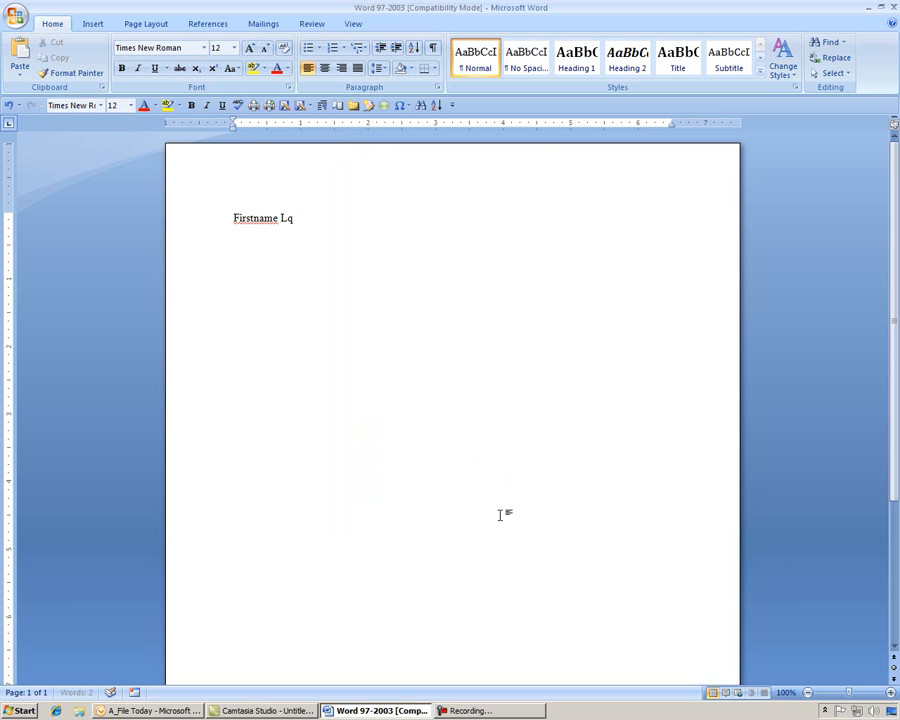
text(astnam)
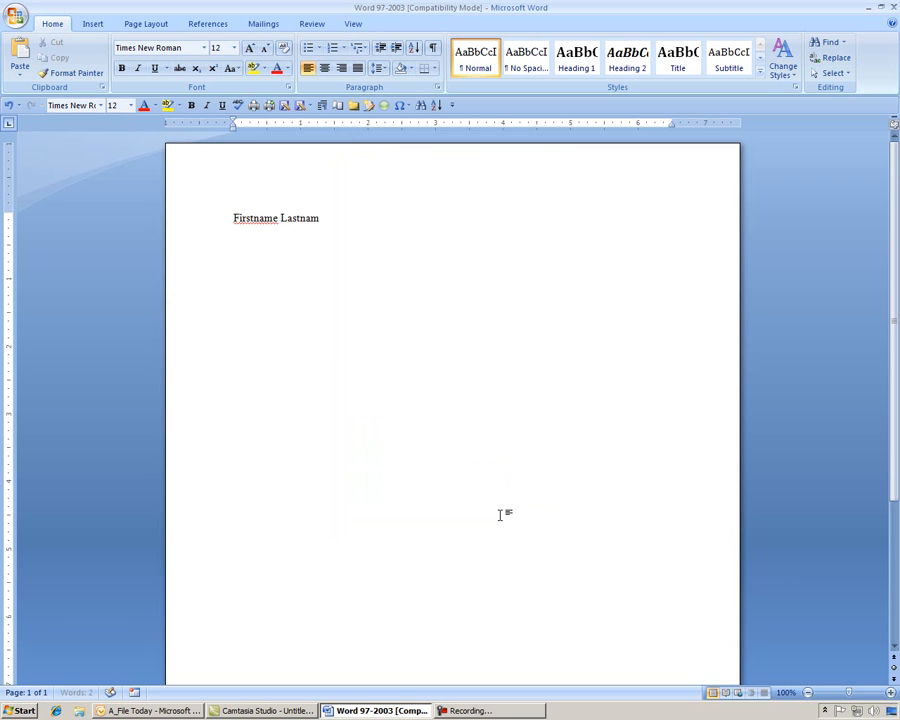
key(enter)
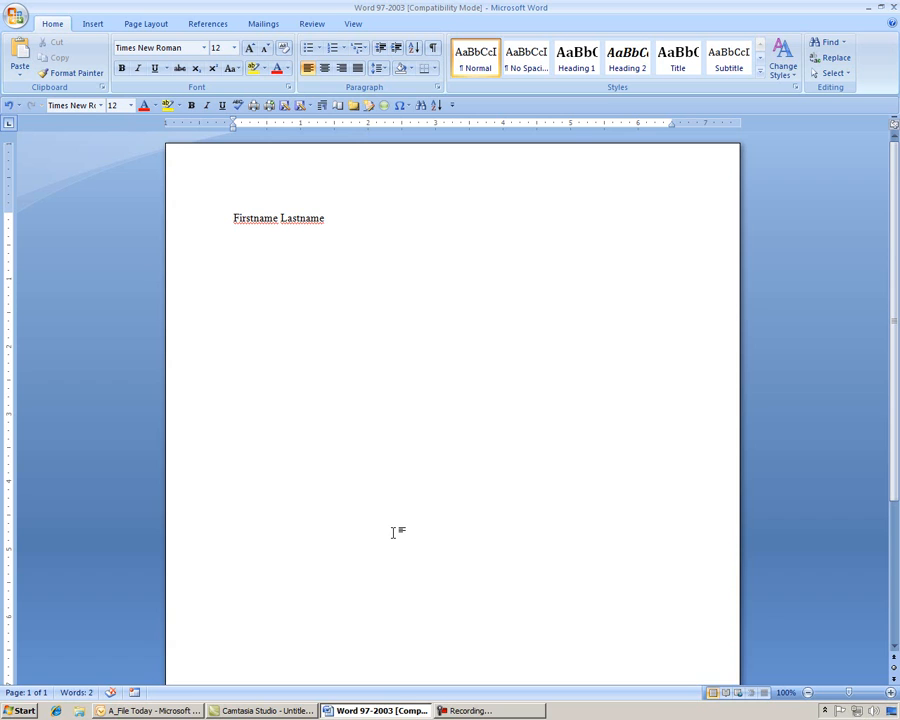
text(Instructor)
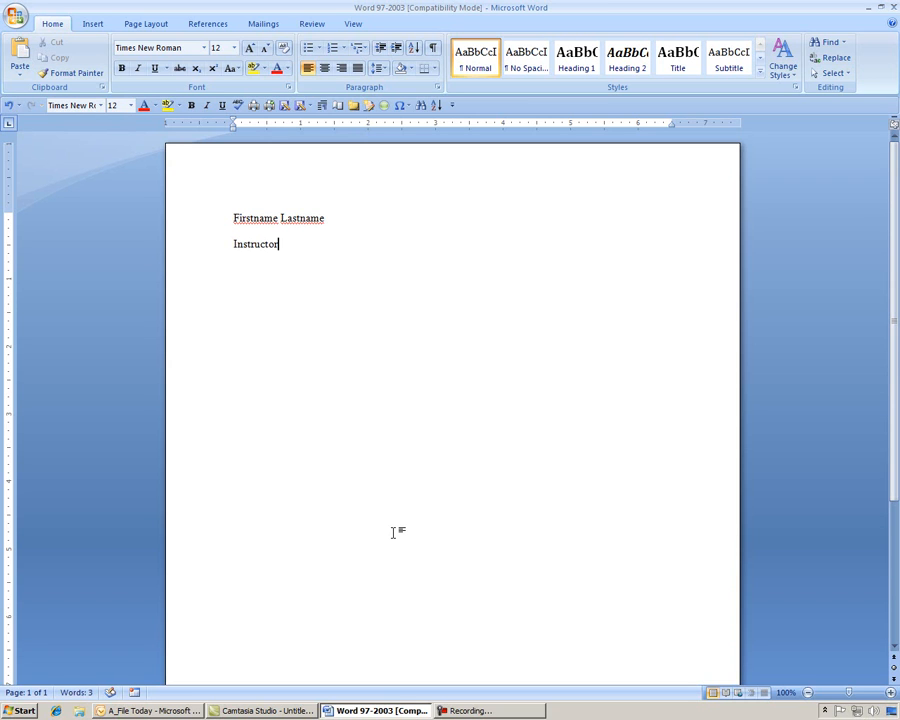
text(N)
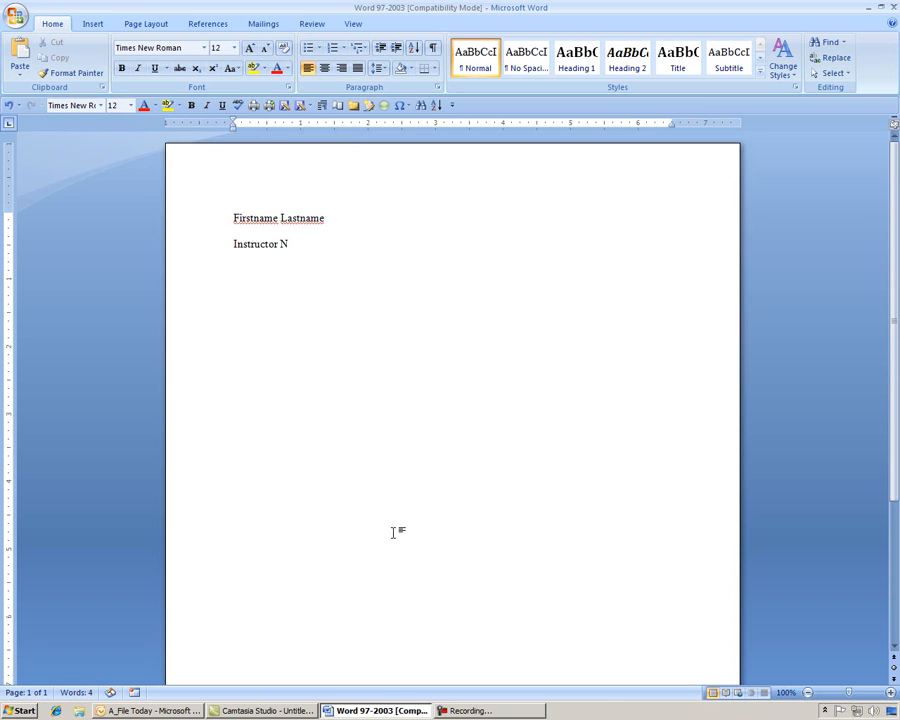
text(ame)
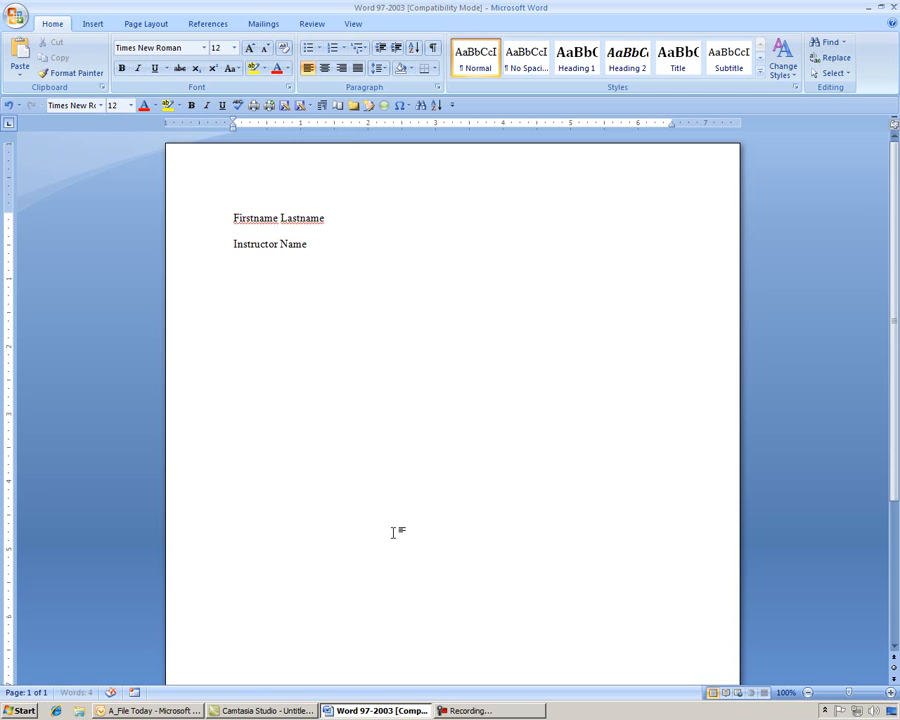
Add the course line English 101 and the date line 31 March 2011.
text(Enlgih)
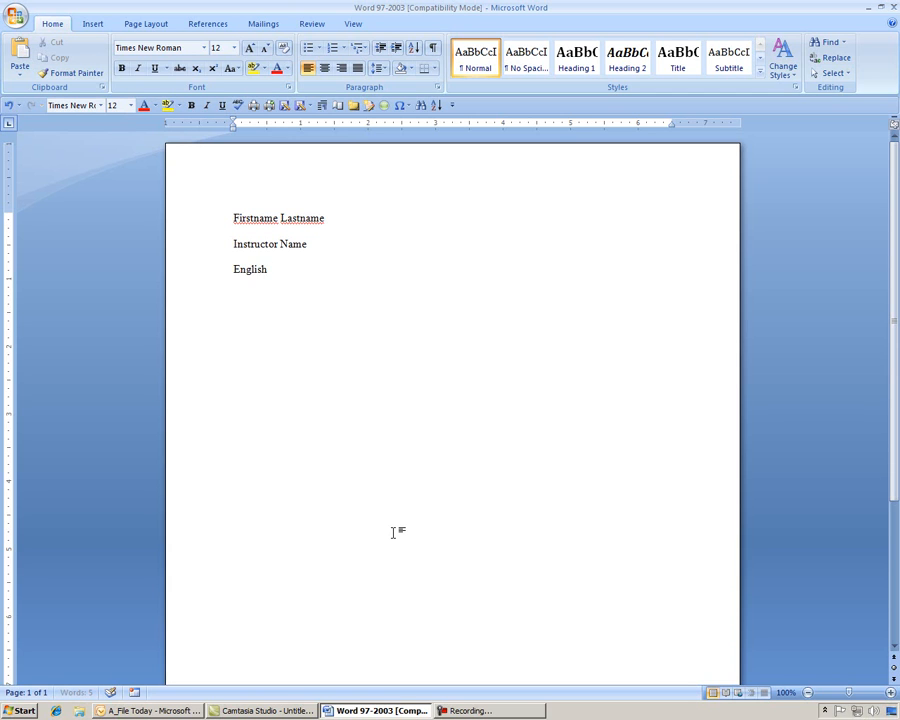
text(101)
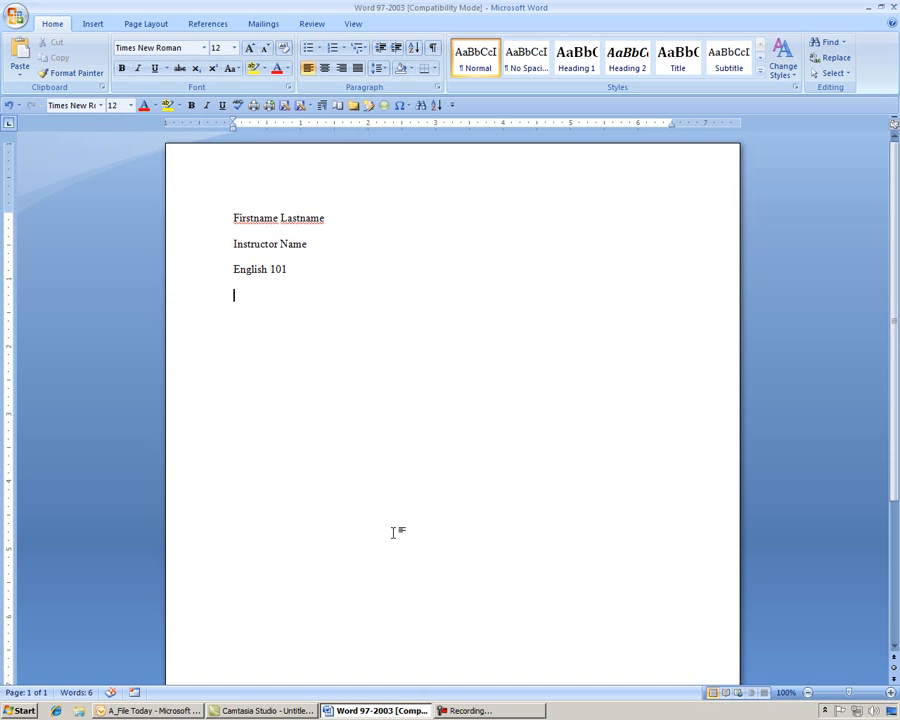
text(31 March 2011)
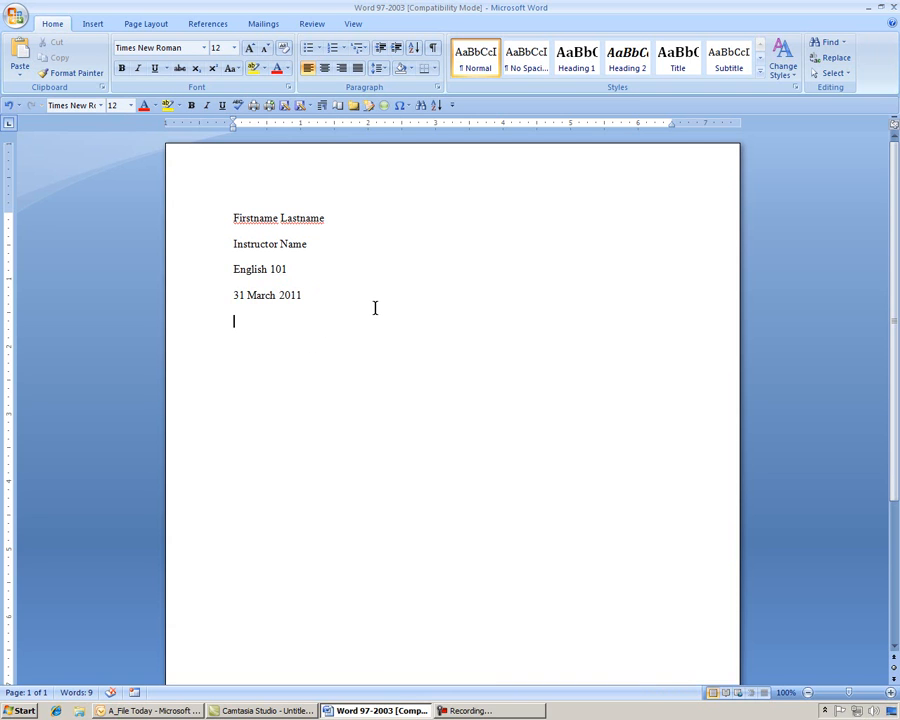
Center a line reading Title, then return the next paragraph to left alignment.
click(324, 68)
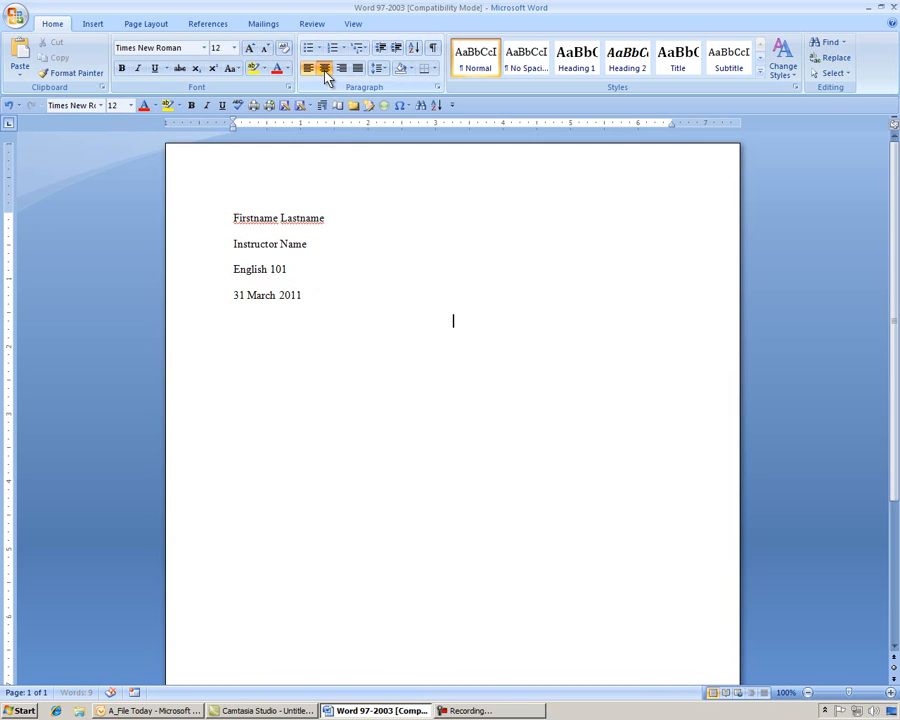
text(Titl)
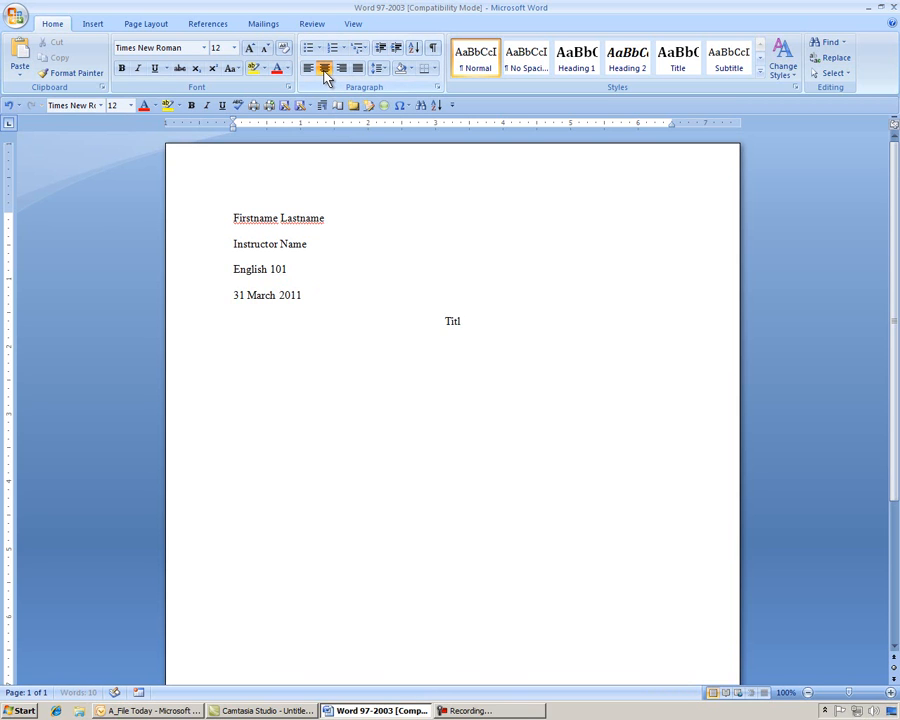
text(e)
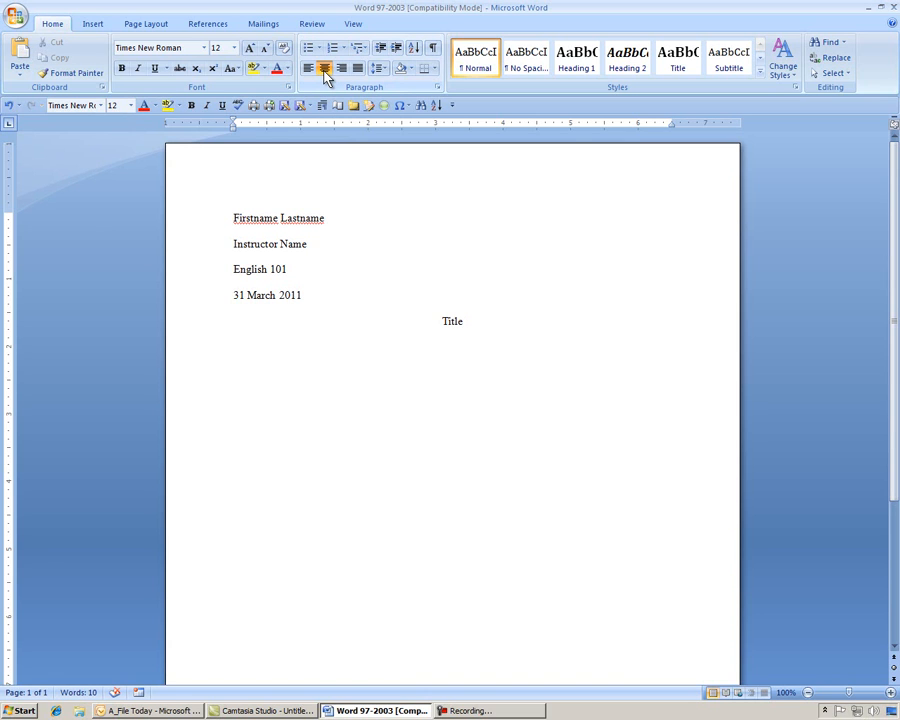
click(464, 320)
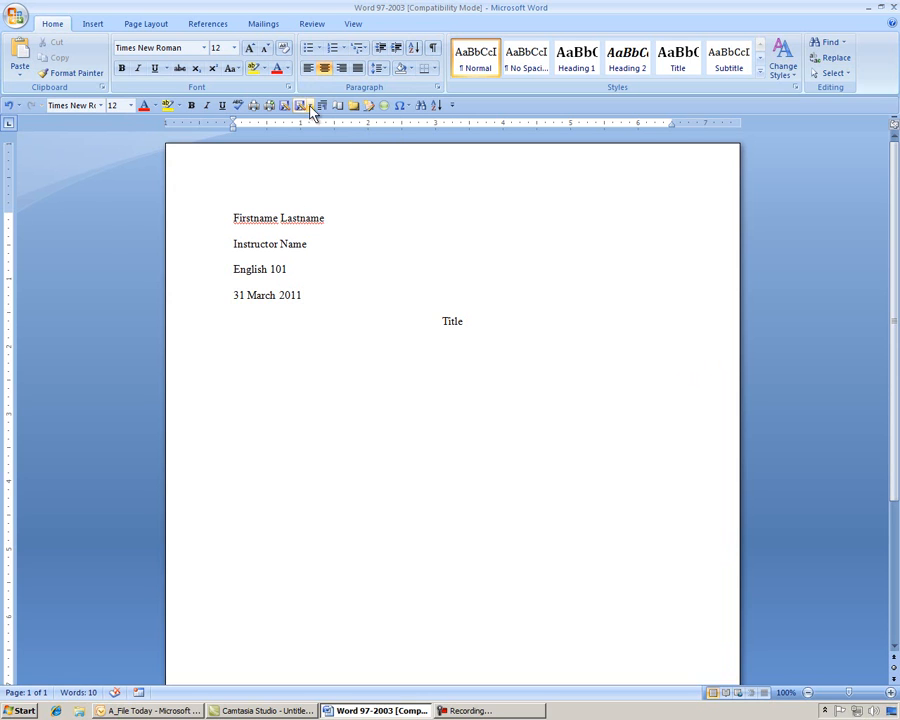
mouse_move(308, 68)
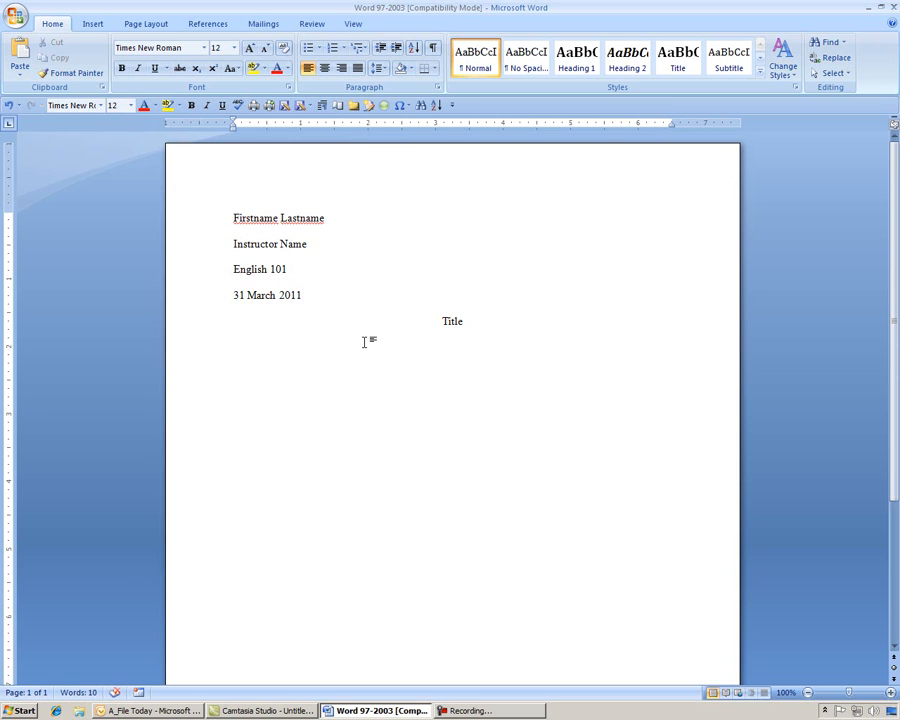
Write the indented opening sentence 'The first line of your paper will go here.'.
text(The first line of your)
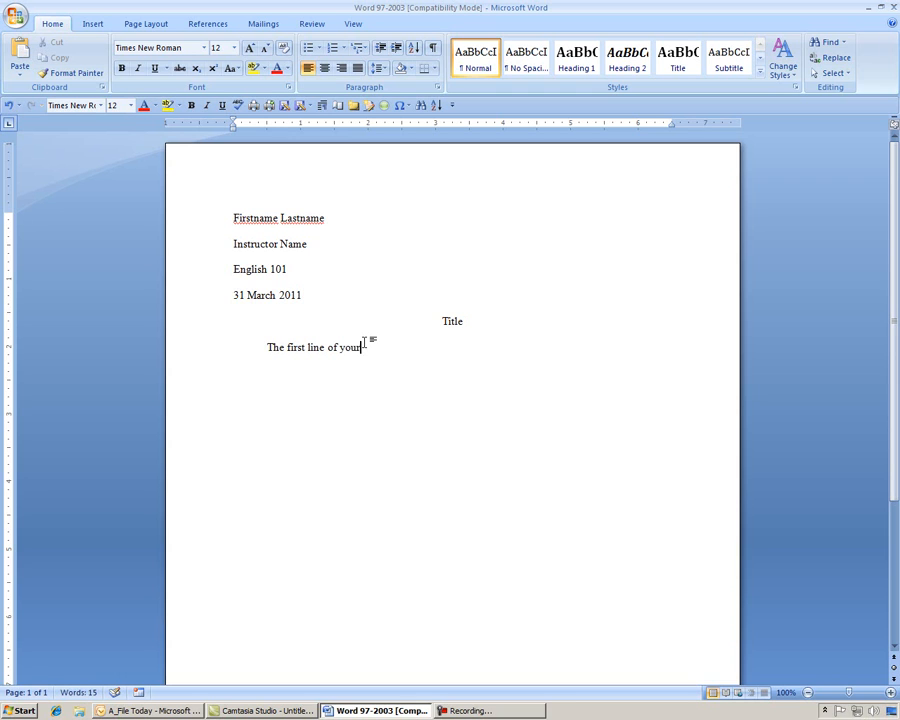
text(paper will go he)
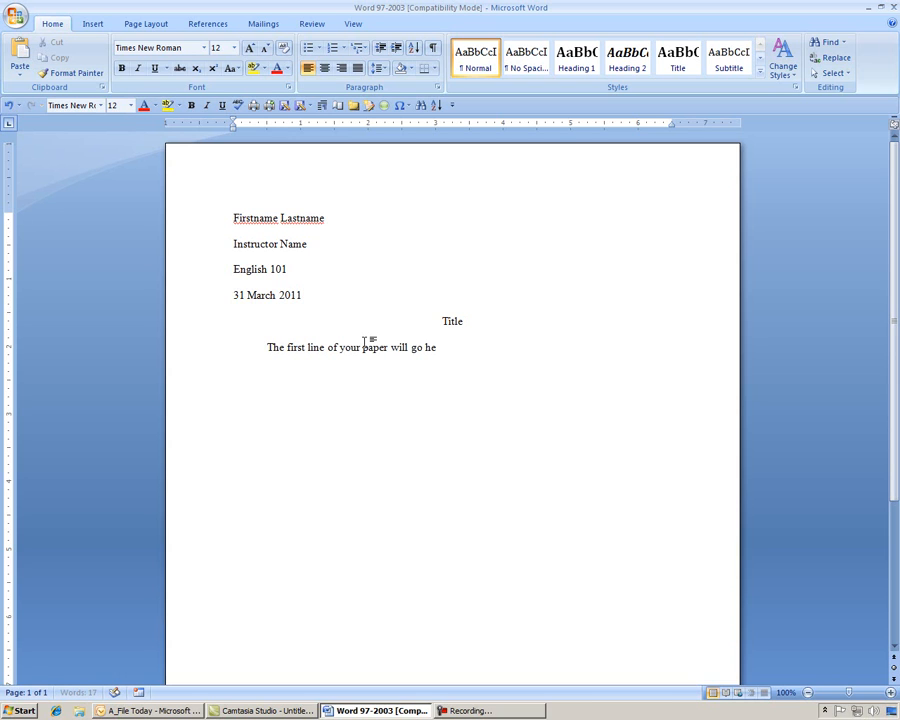
text(re.)
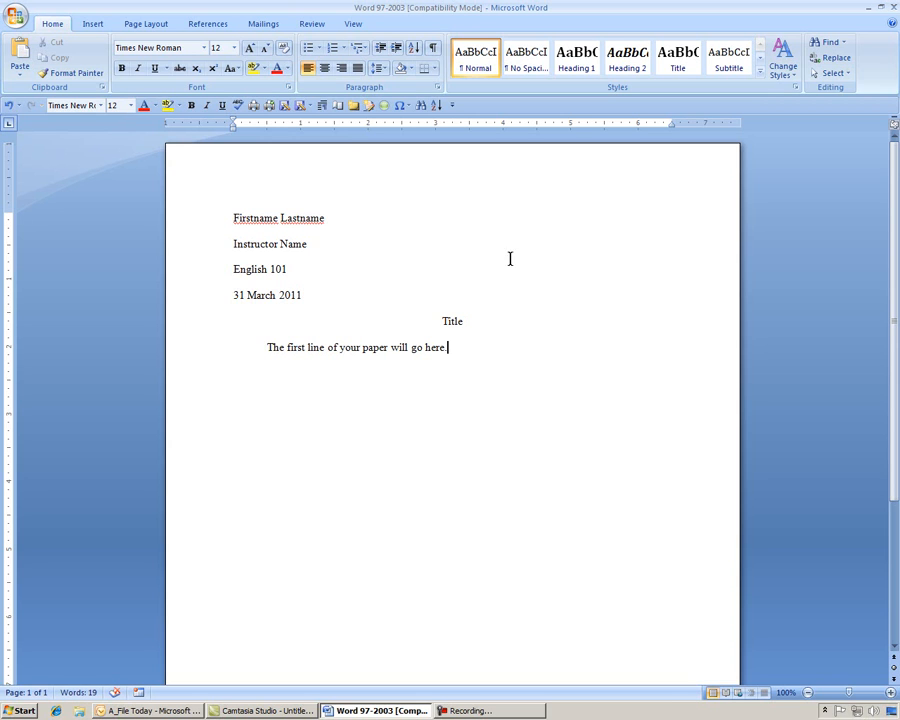
mouse_move(488, 186)
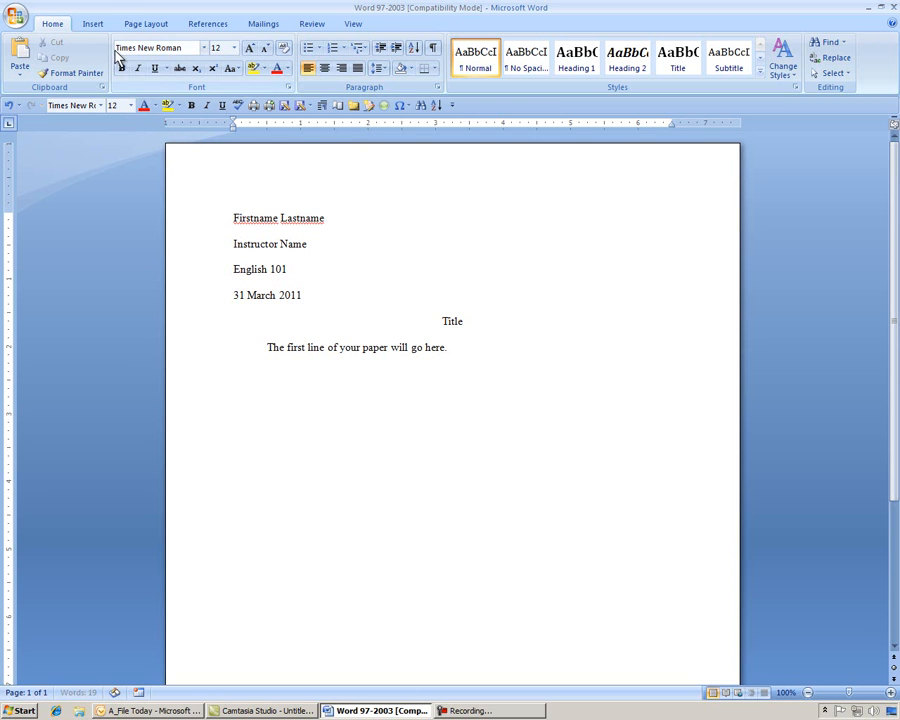
Insert a Plain Number 3 page number at the top right of the page.
click(92, 24)
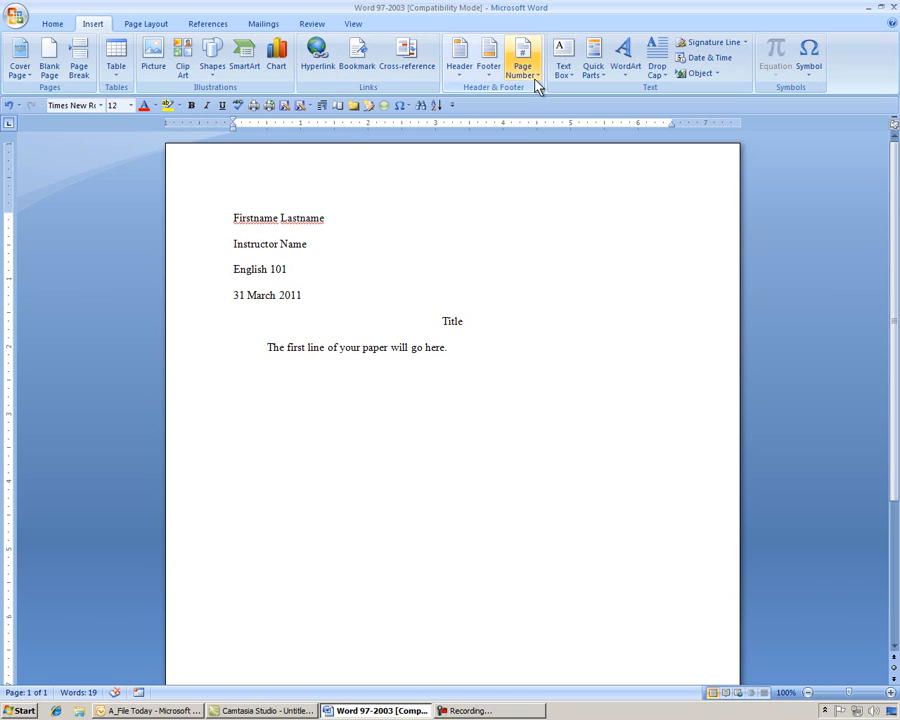
click(522, 58)
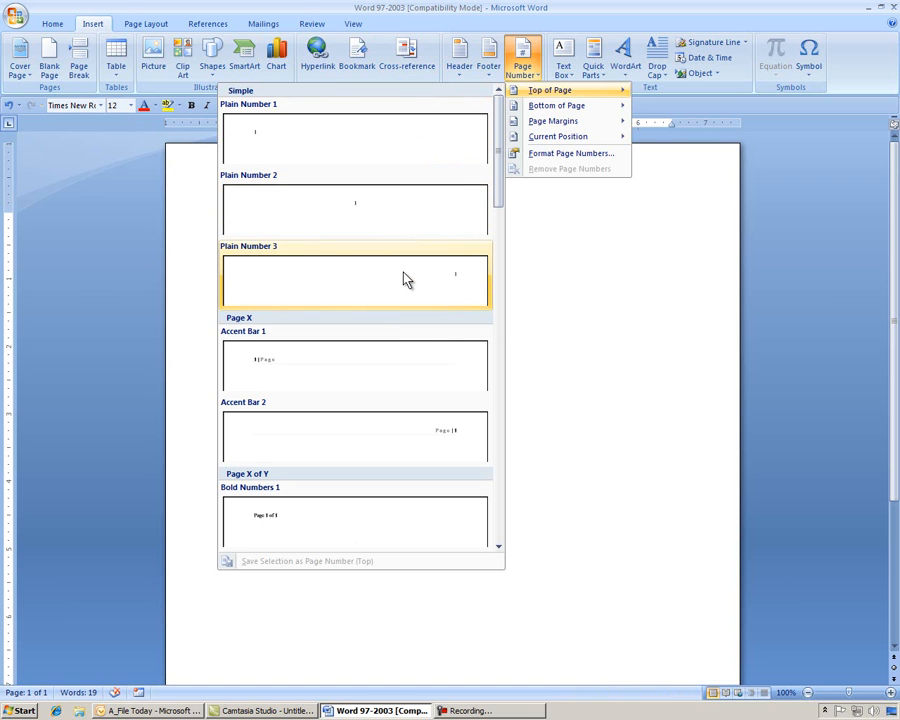
click(356, 278)
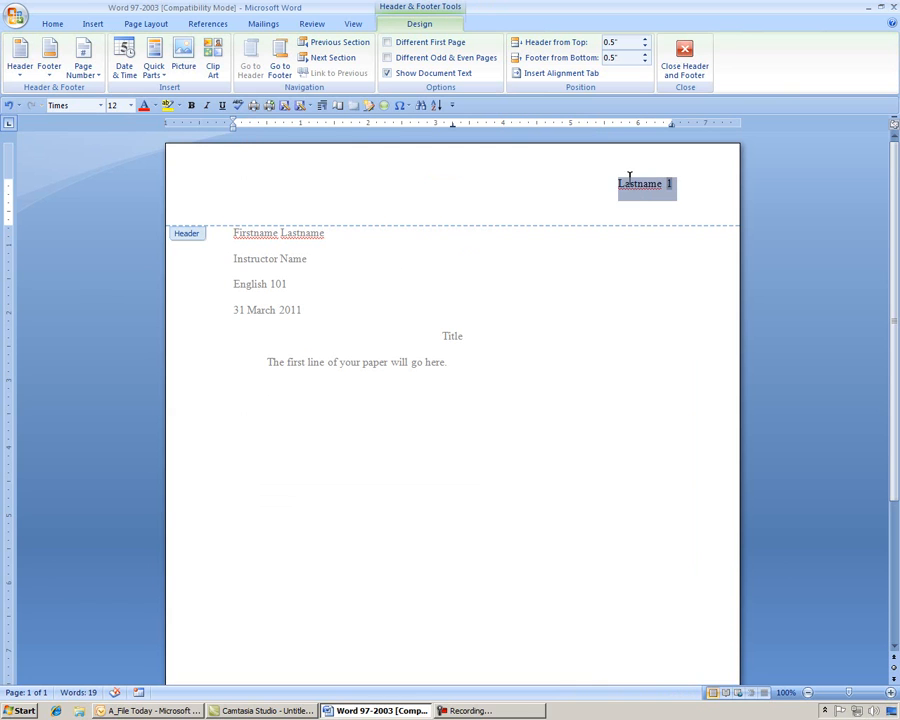
Make the 'Lastname 1' header Times New Roman and close header editing.
click(70, 104)
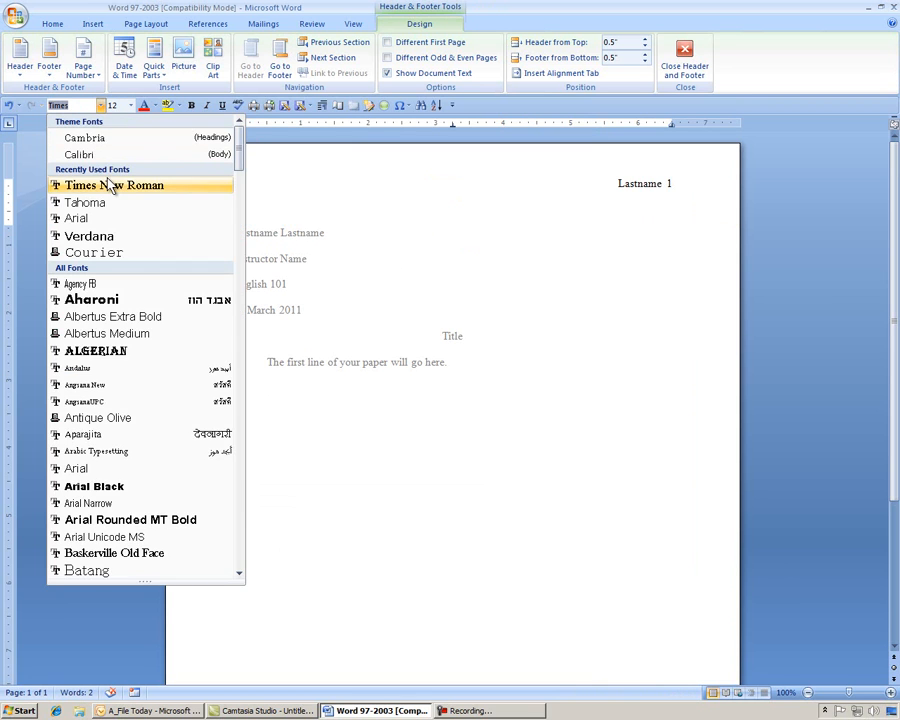
click(128, 104)
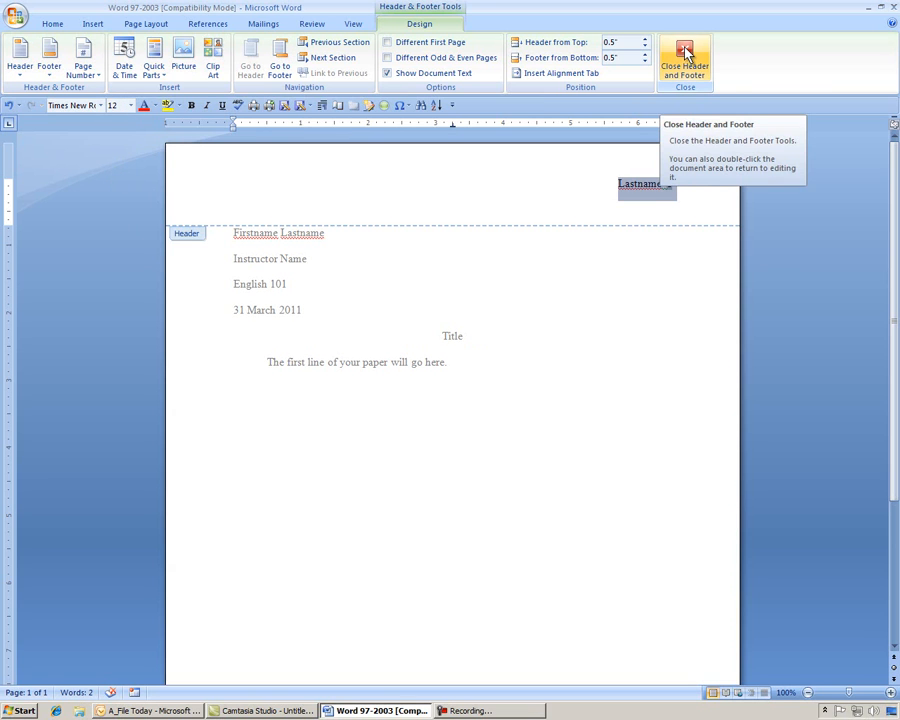
click(684, 62)
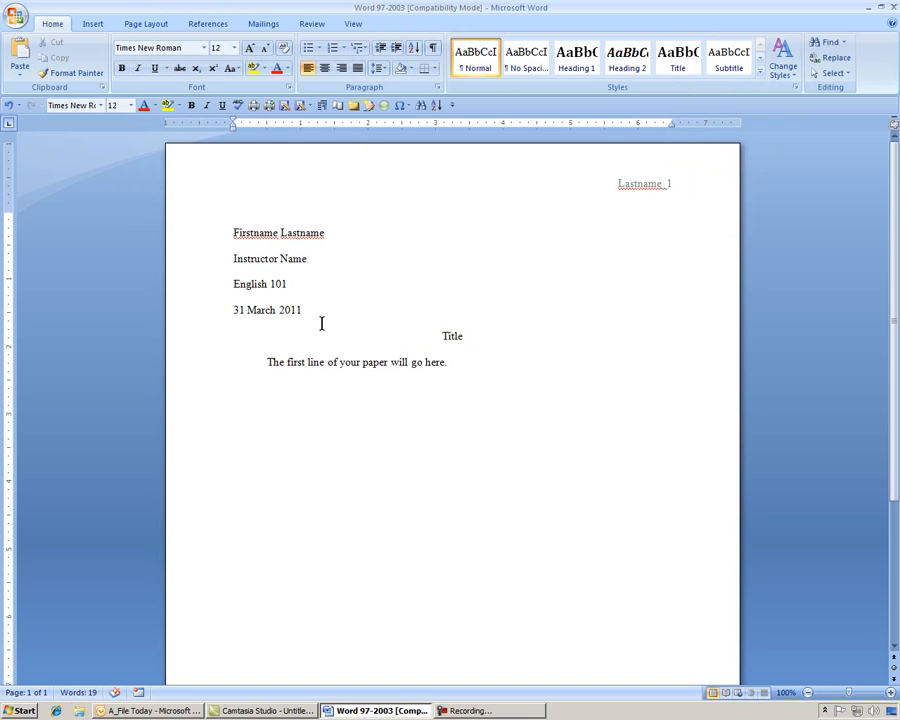
mouse_move(442, 332)
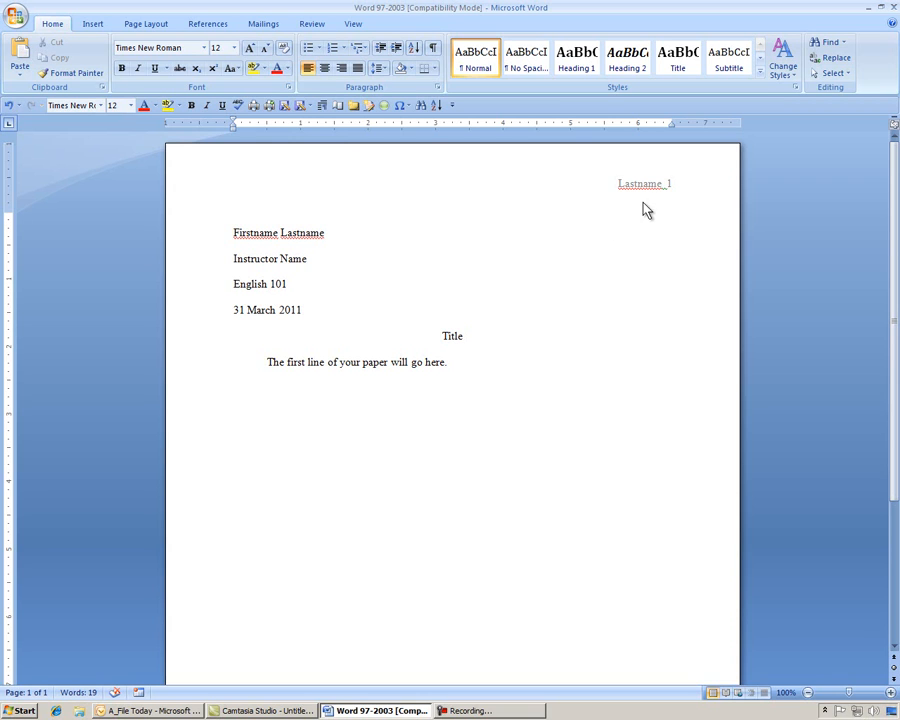
mouse_move(658, 188)
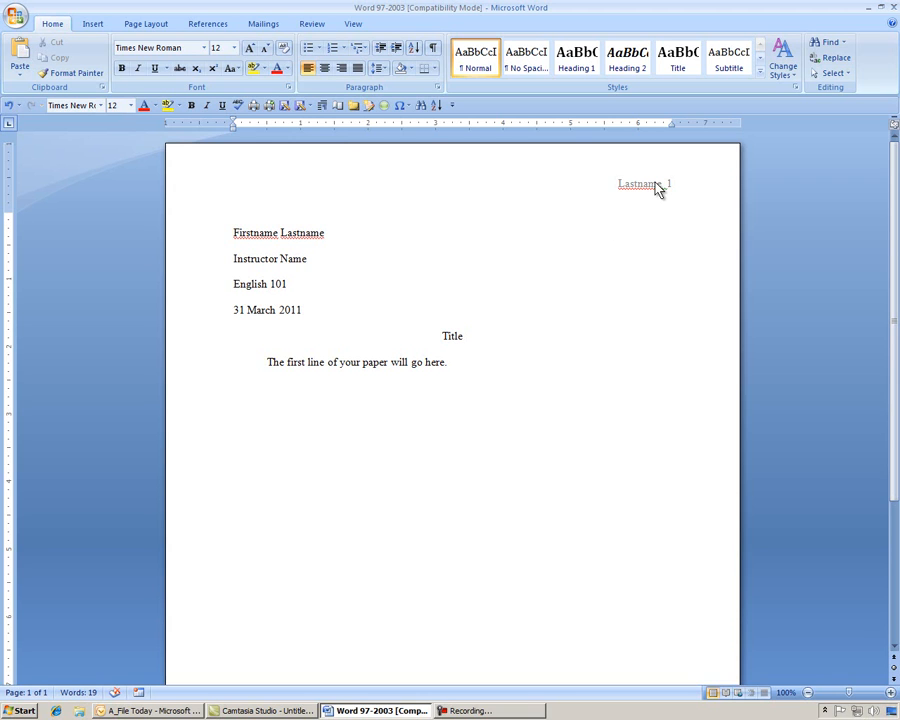
click(448, 362)
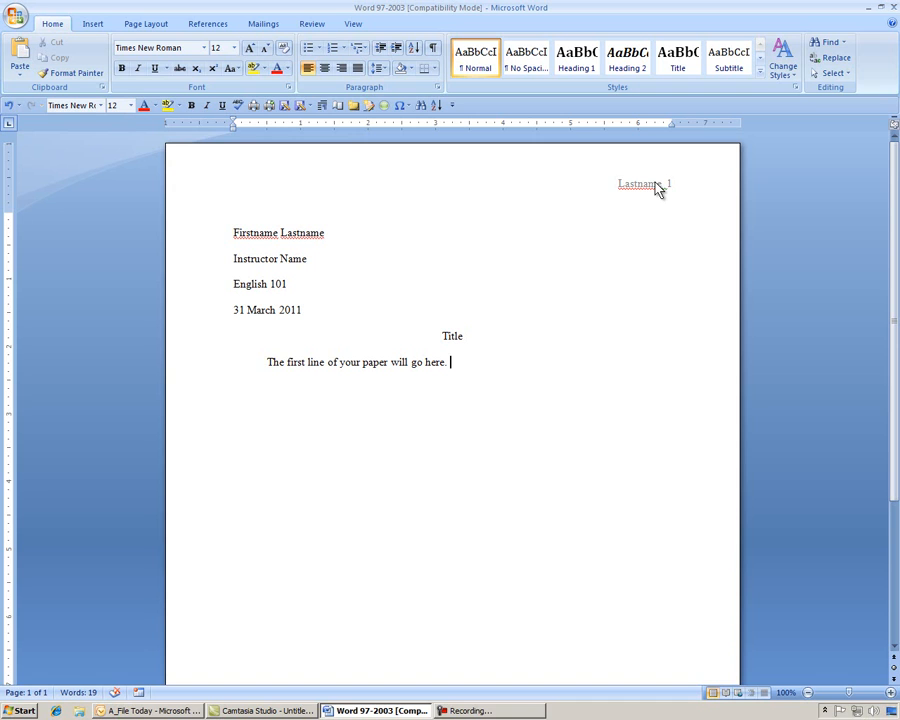